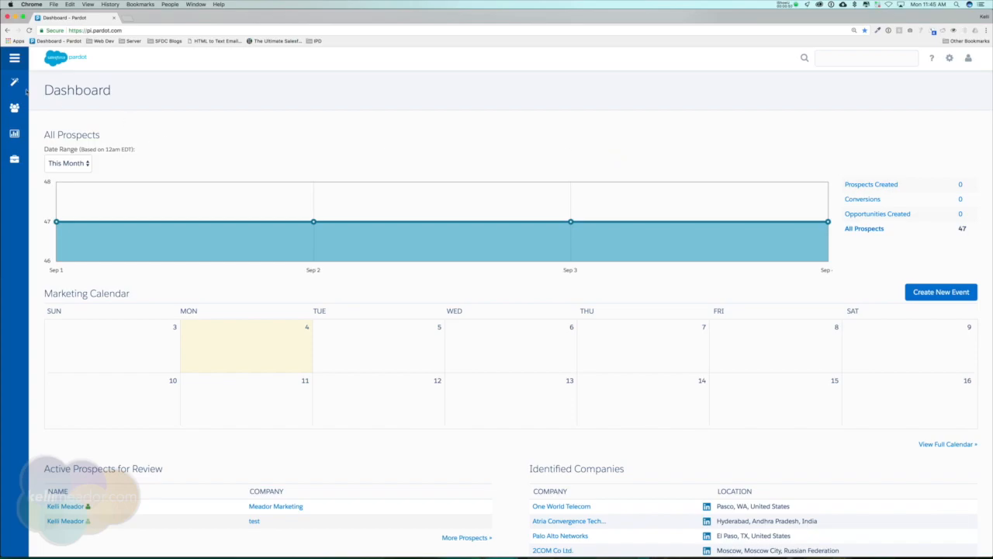
# Navigate via Marketing > Landing Pages to the Layout Templates list
pyautogui.click(14, 83)
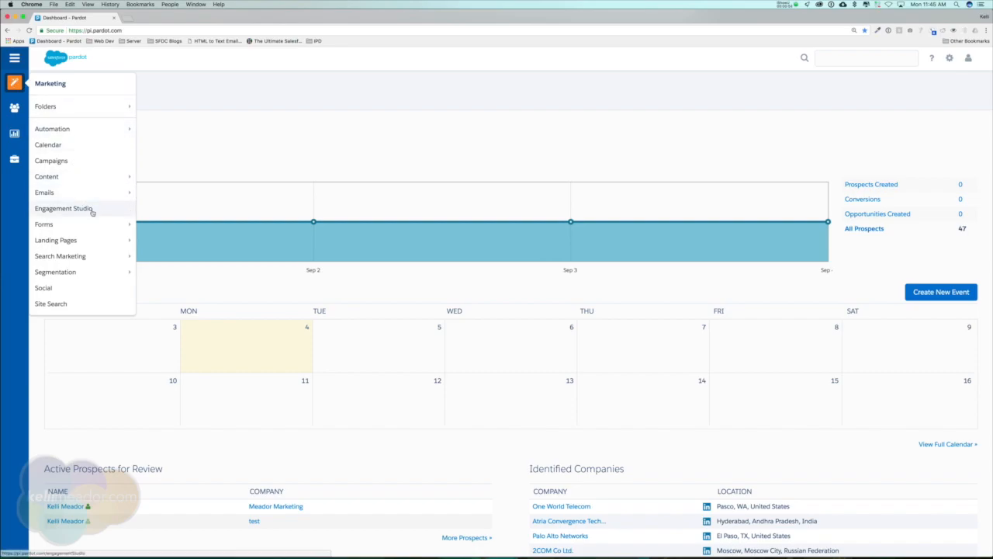
pyautogui.moveTo(44, 223)
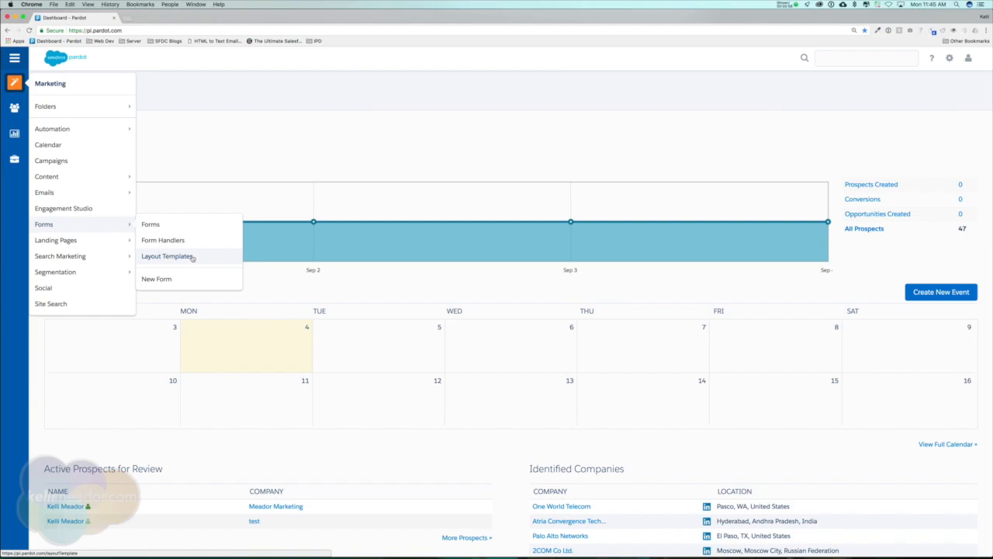
pyautogui.moveTo(56, 238)
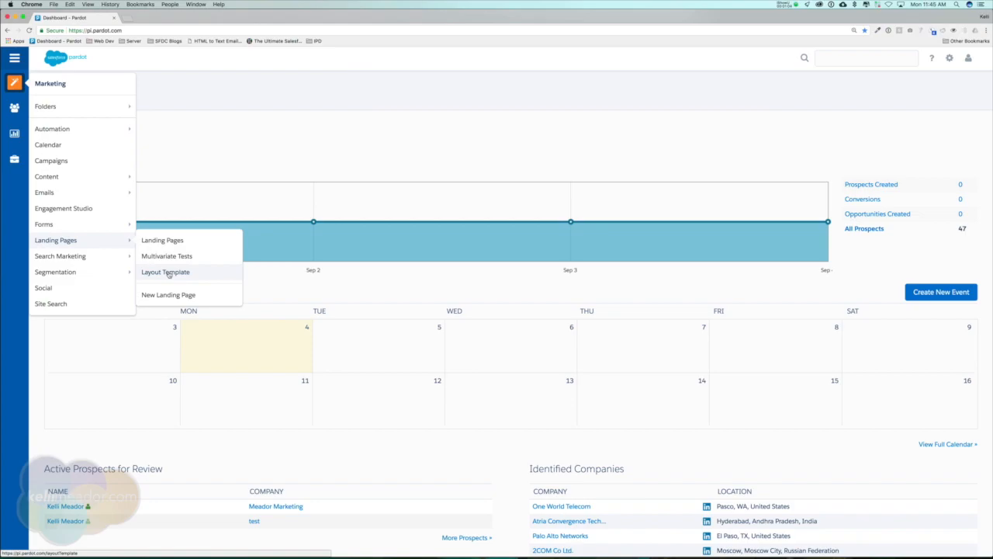
pyautogui.click(164, 272)
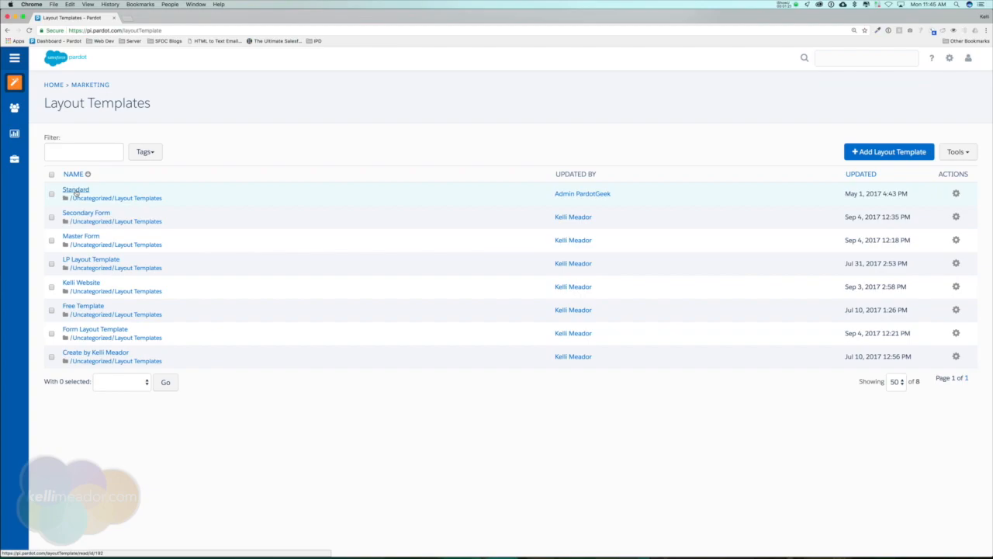
pyautogui.click(75, 189)
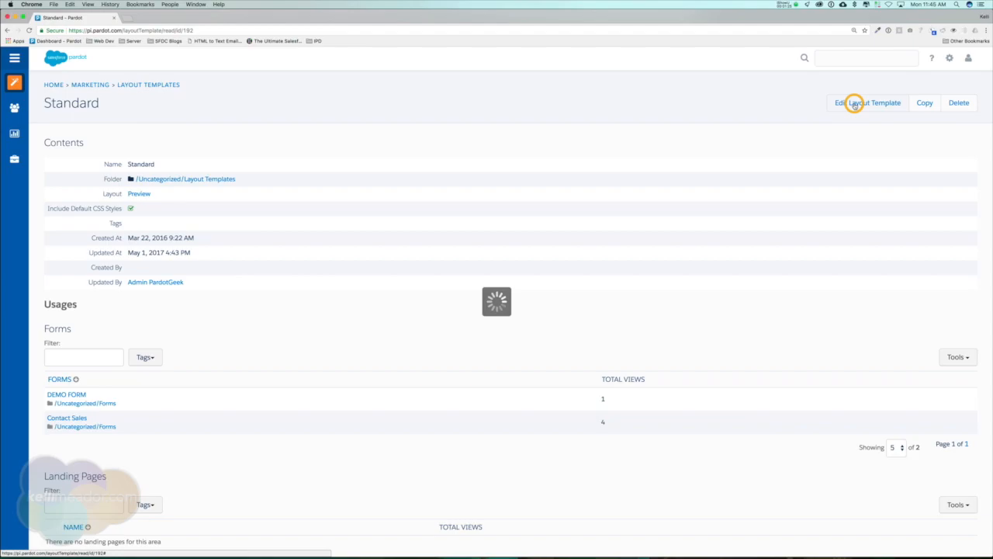
pyautogui.click(868, 102)
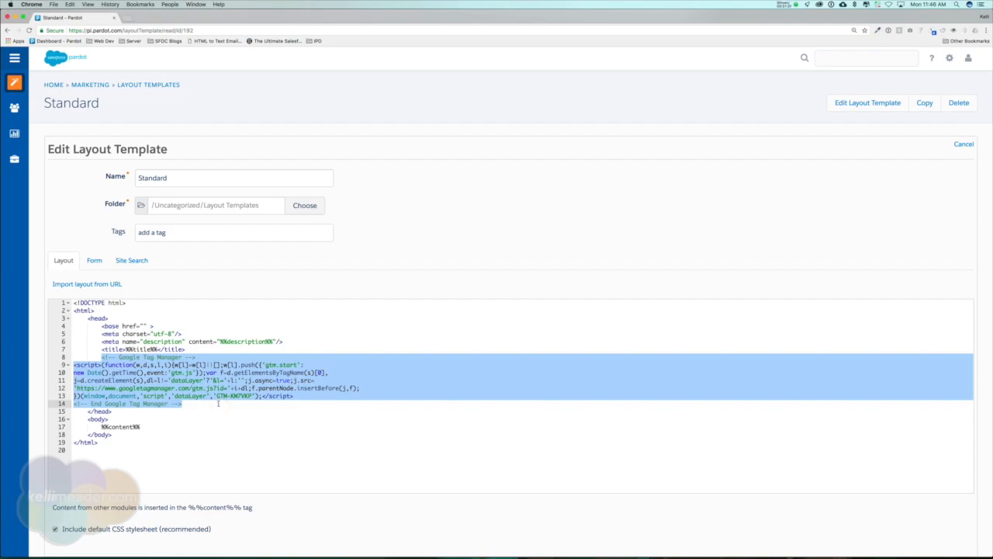
pyautogui.press('Delete')
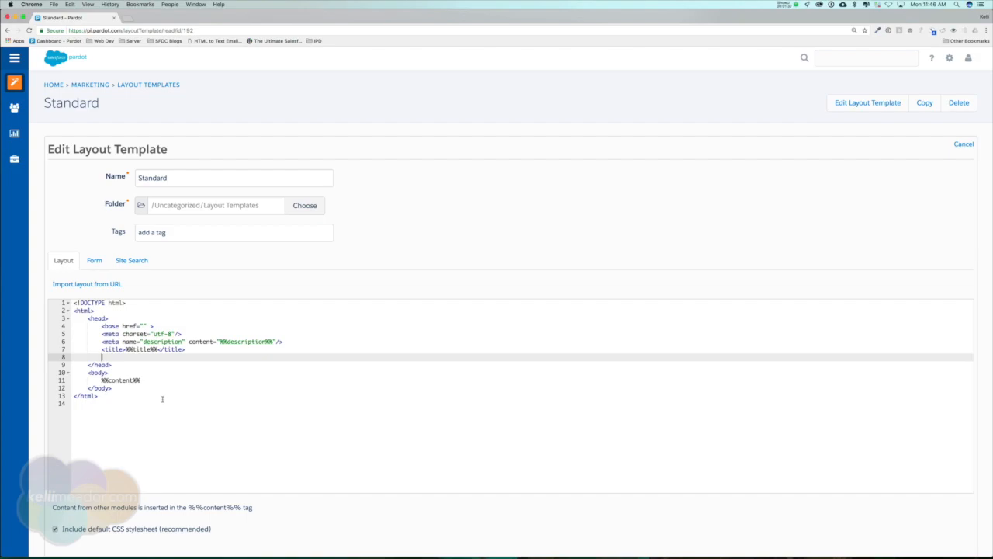
pyautogui.moveTo(161, 388)
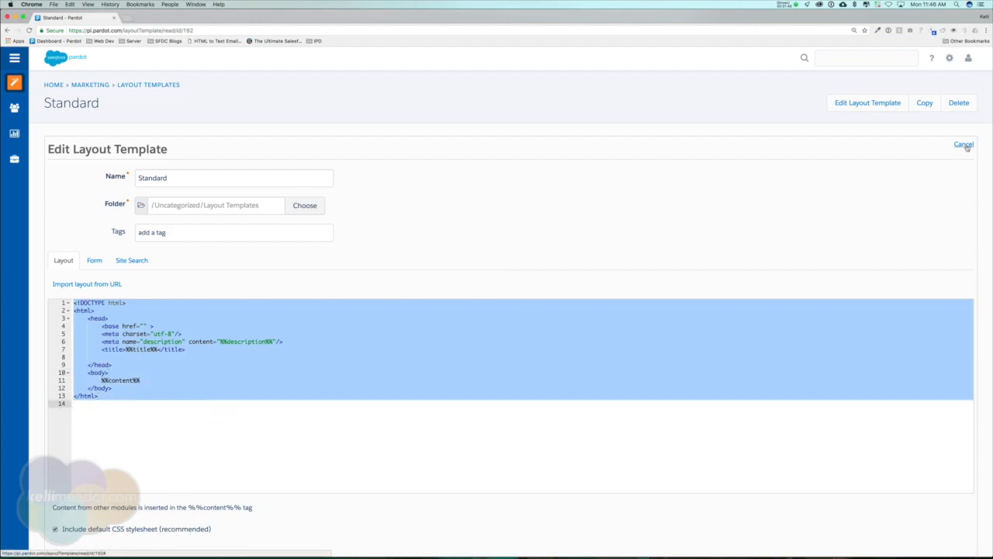
pyautogui.click(962, 144)
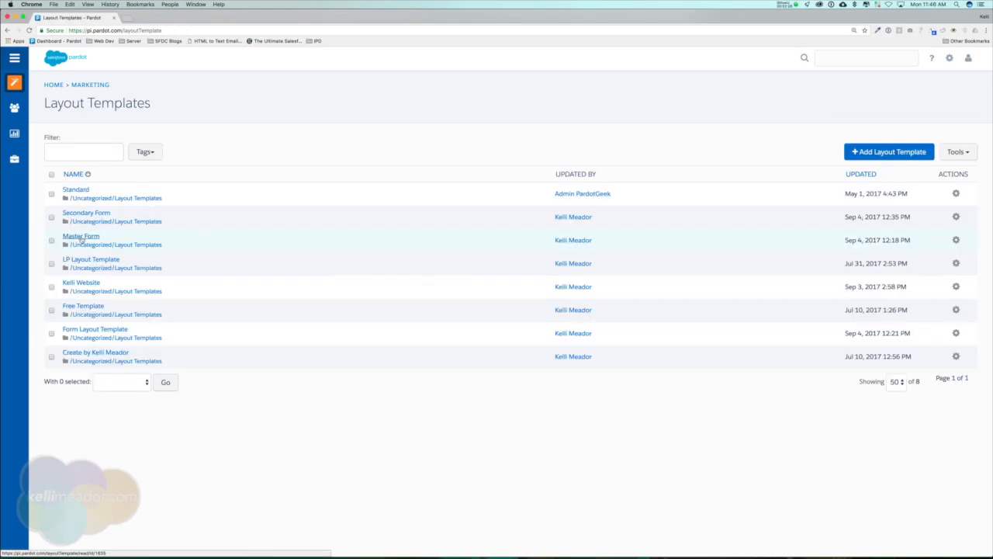
# Edit the Master Form template and scroll through its layout styling code
pyautogui.click(81, 236)
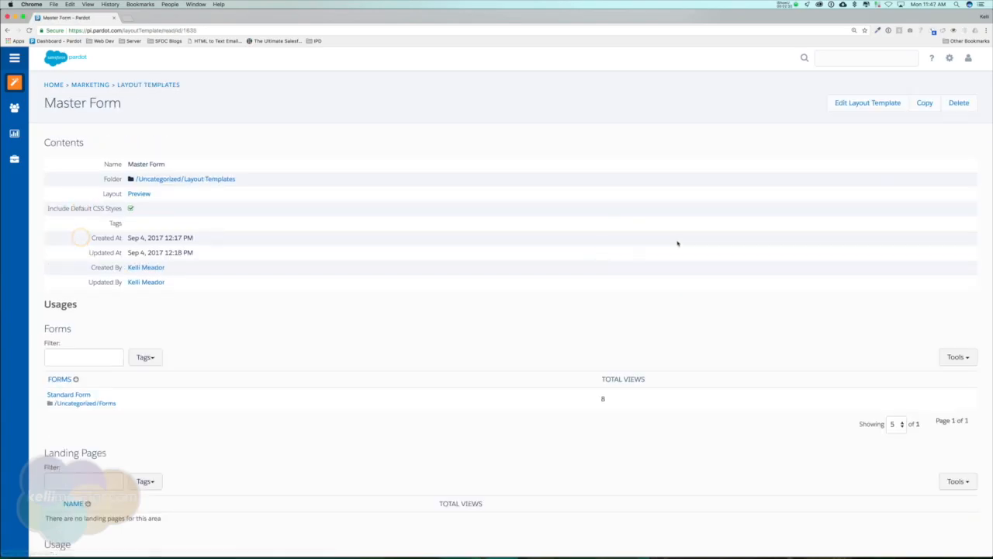
pyautogui.click(866, 102)
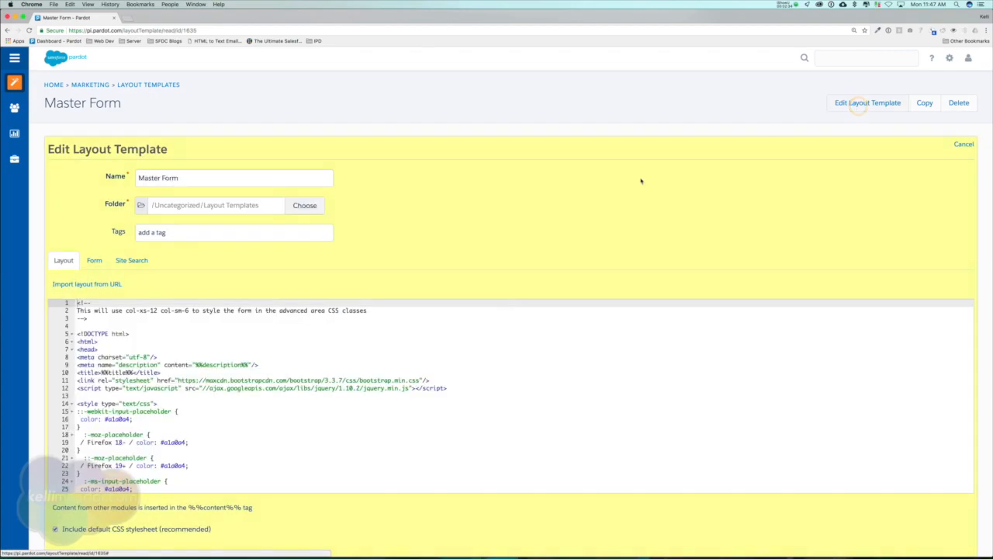
pyautogui.scroll(-3)
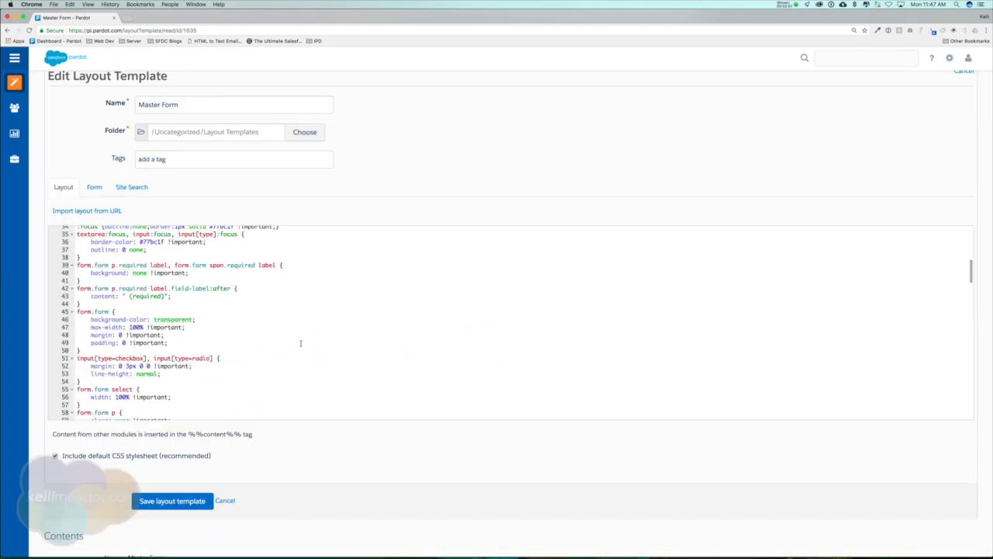
pyautogui.scroll(-3)
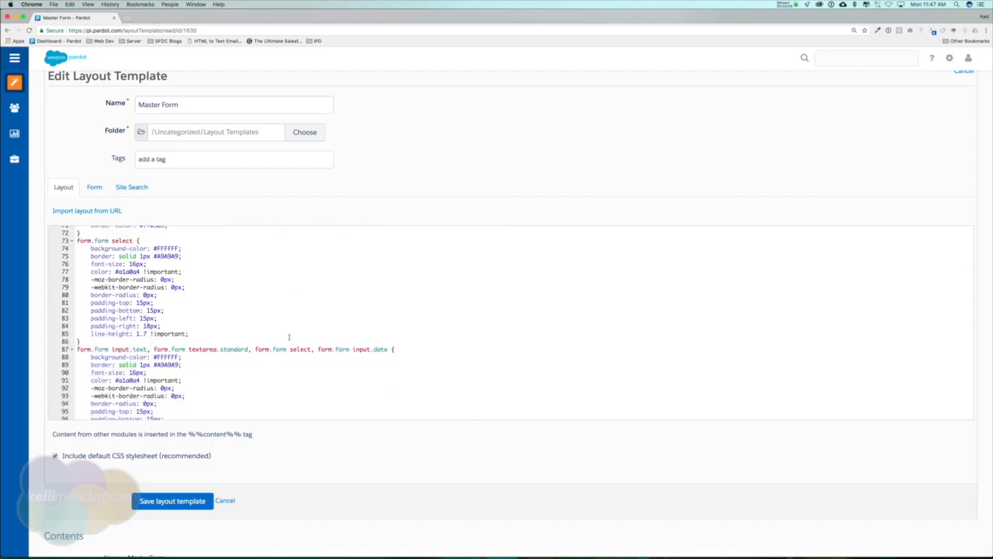
pyautogui.scroll(-3)
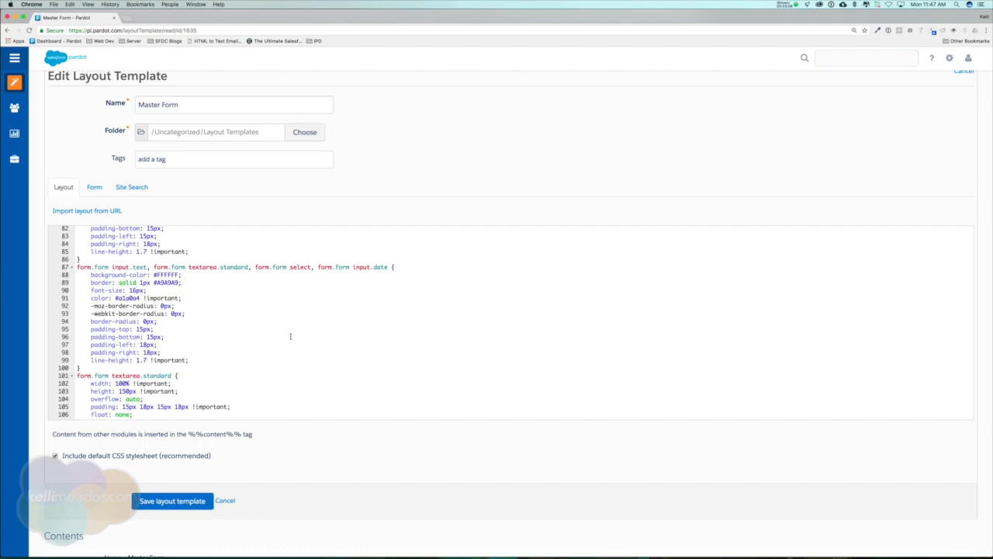
pyautogui.scroll(-3)
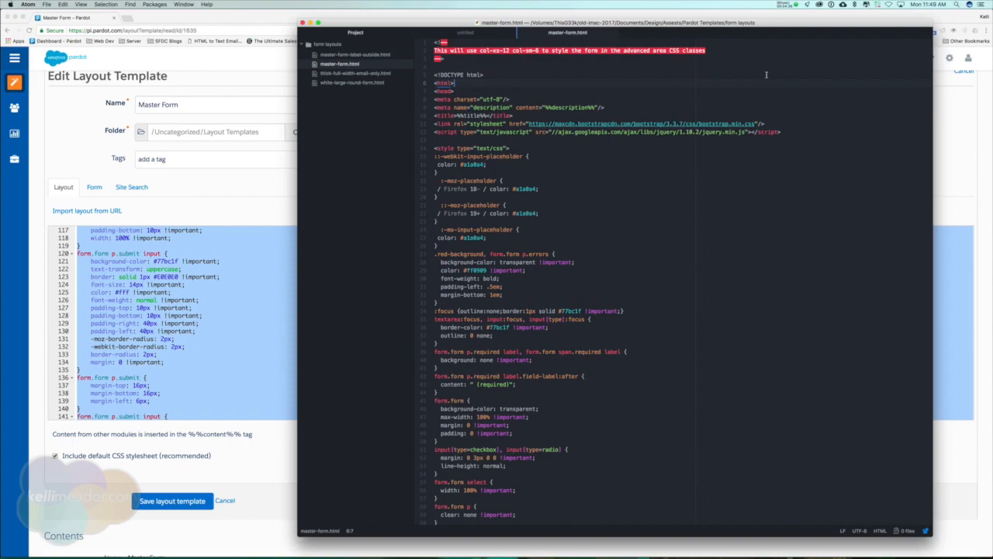
pyautogui.moveTo(673, 183)
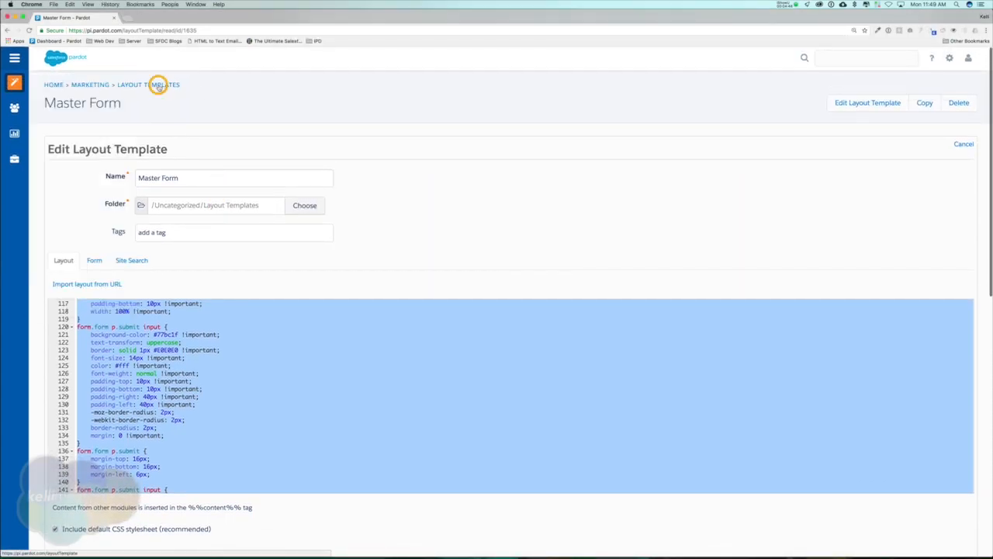
# Start a new layout template and name it 'Master Form 2'
pyautogui.click(136, 84)
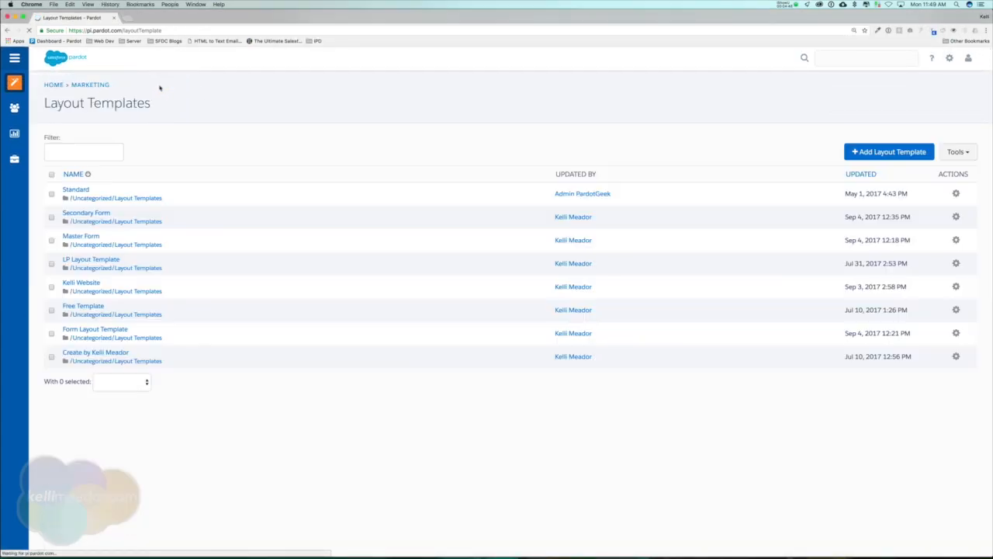
pyautogui.click(888, 152)
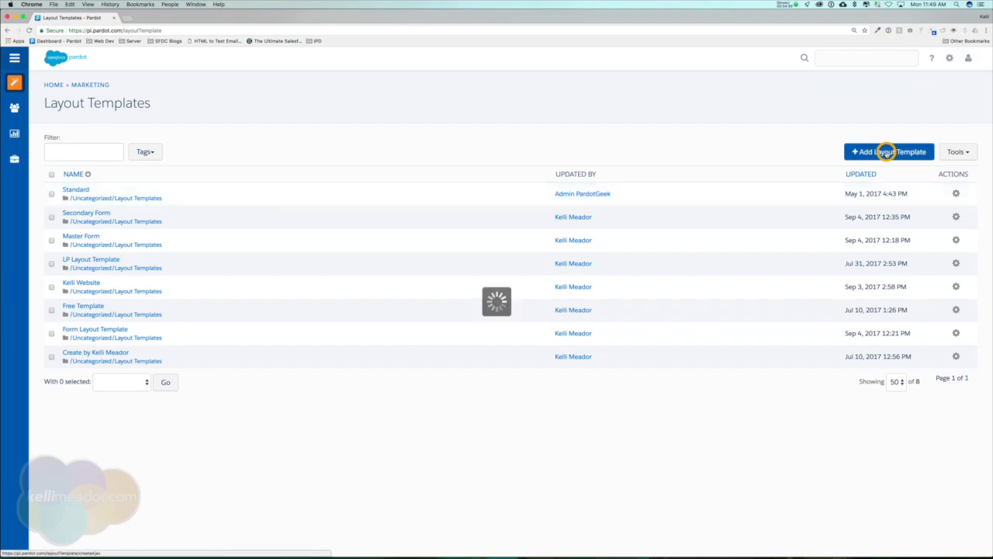
pyautogui.click(888, 152)
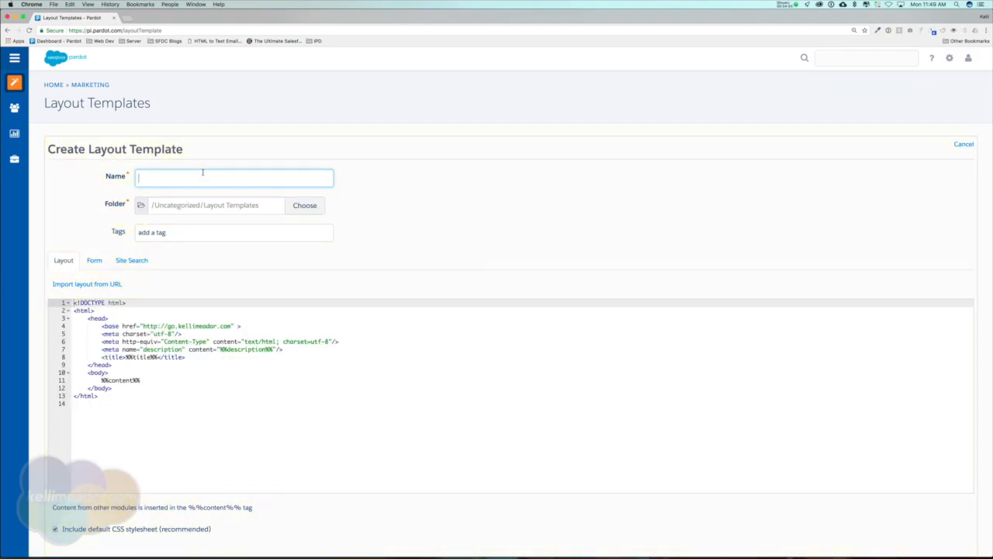
pyautogui.write('Master Form 2')
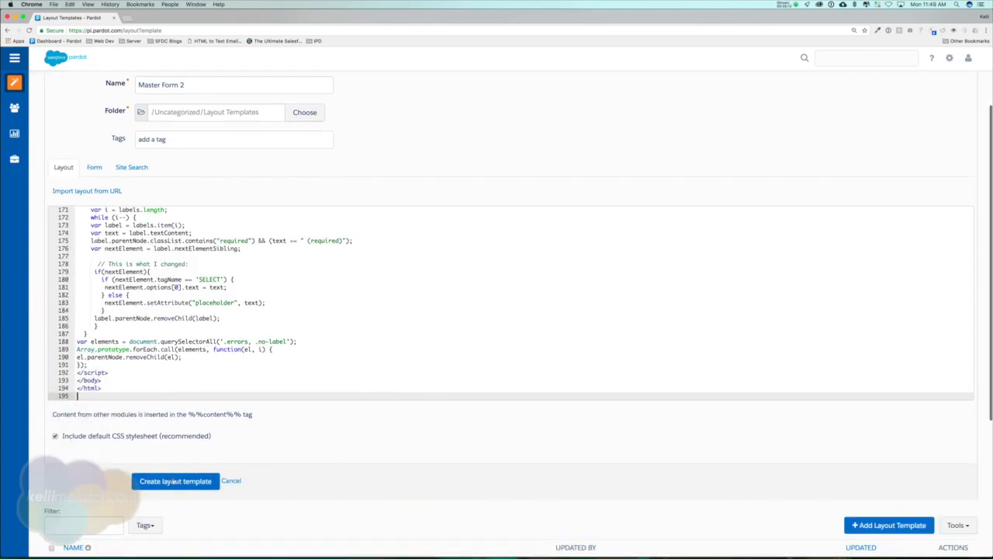
# Paste the form styling and script code into Layout and create the template
pyautogui.click(173, 481)
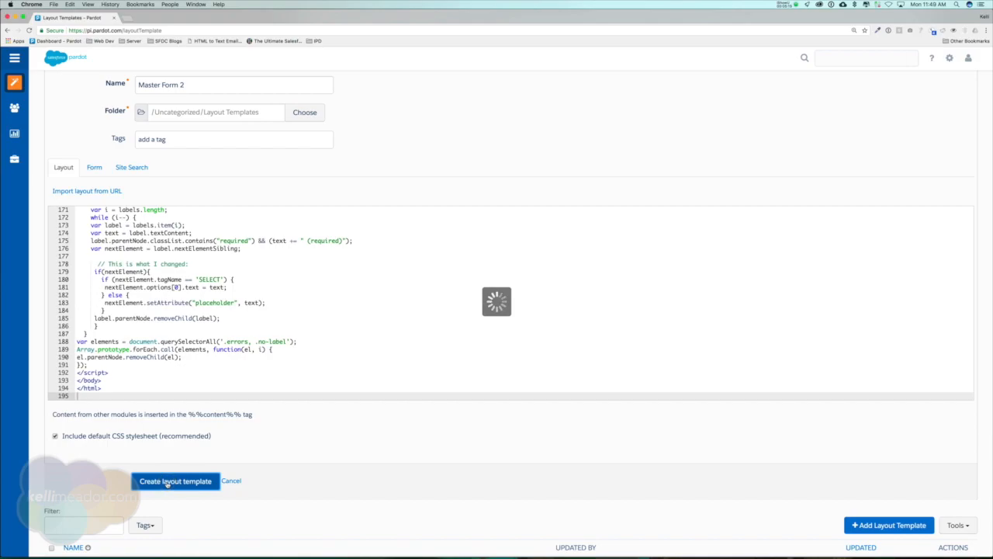
pyautogui.click(173, 481)
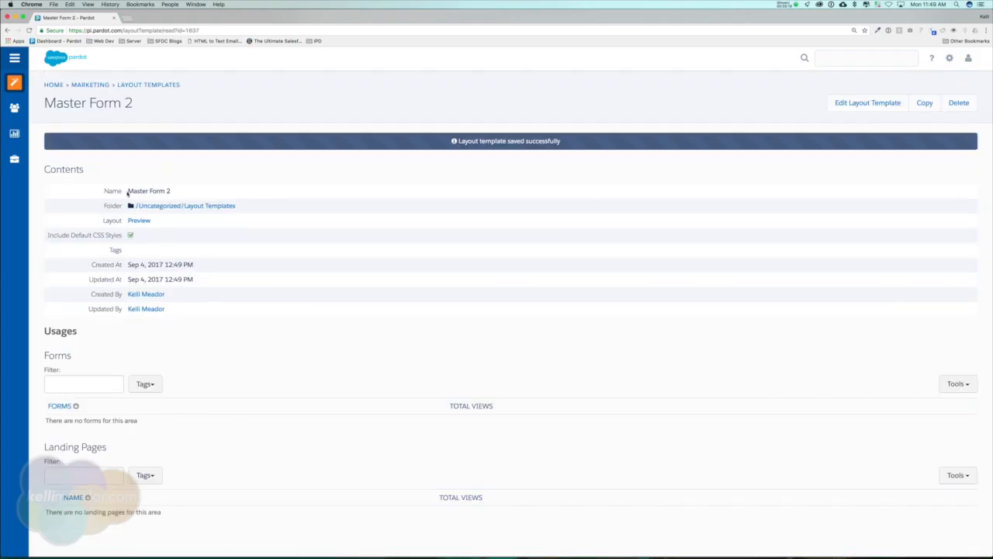
# Navigate to Marketing > Forms and start editing DEMO FORM
pyautogui.click(14, 83)
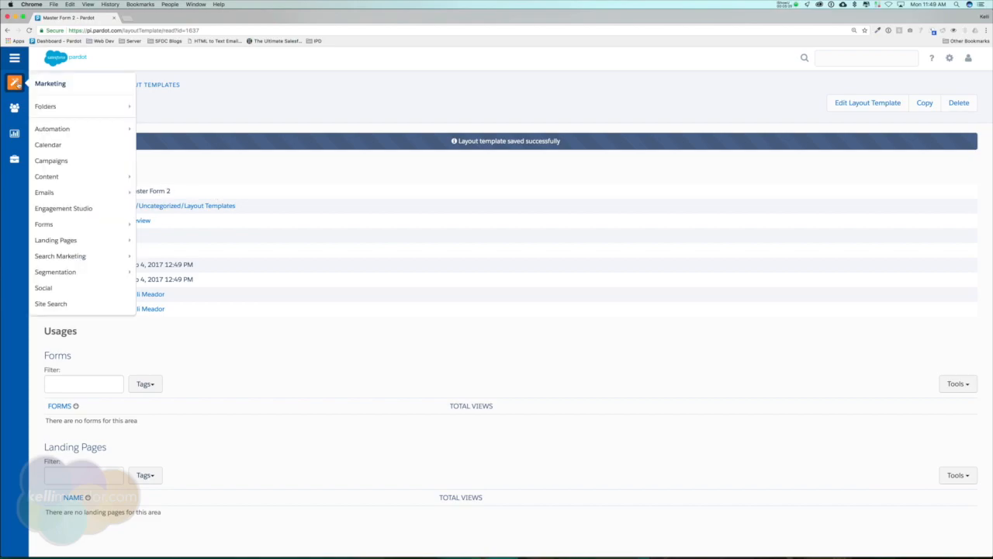
pyautogui.moveTo(44, 223)
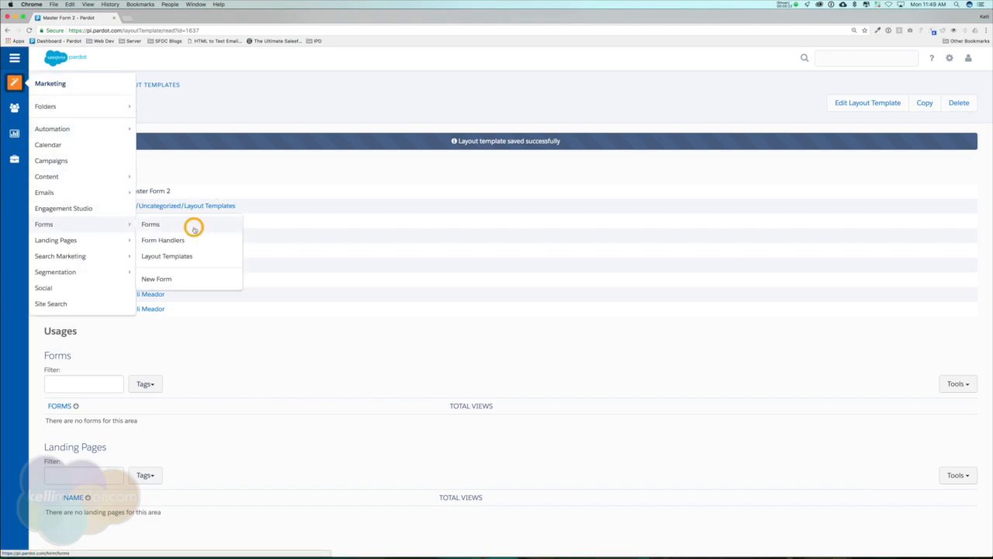
pyautogui.click(151, 223)
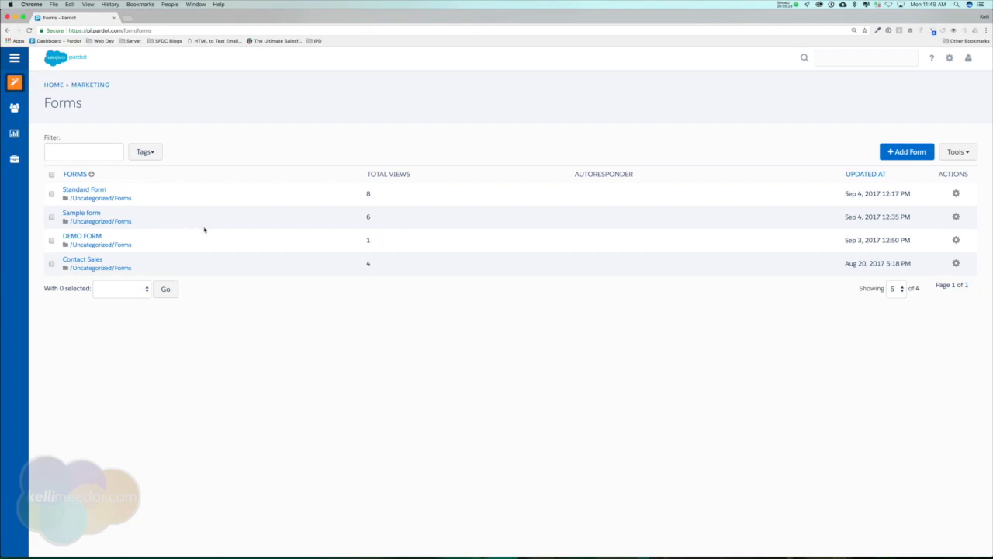
pyautogui.click(80, 236)
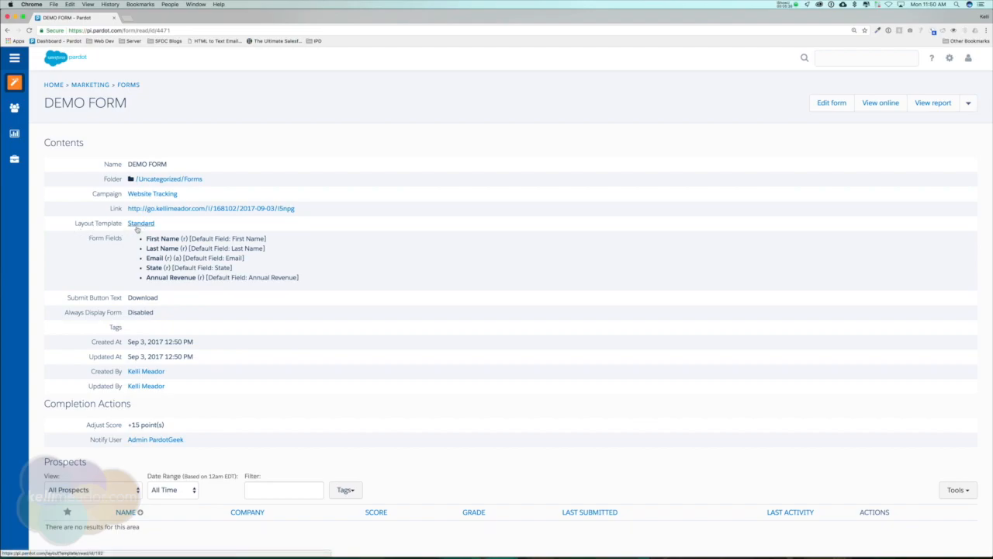
pyautogui.click(832, 102)
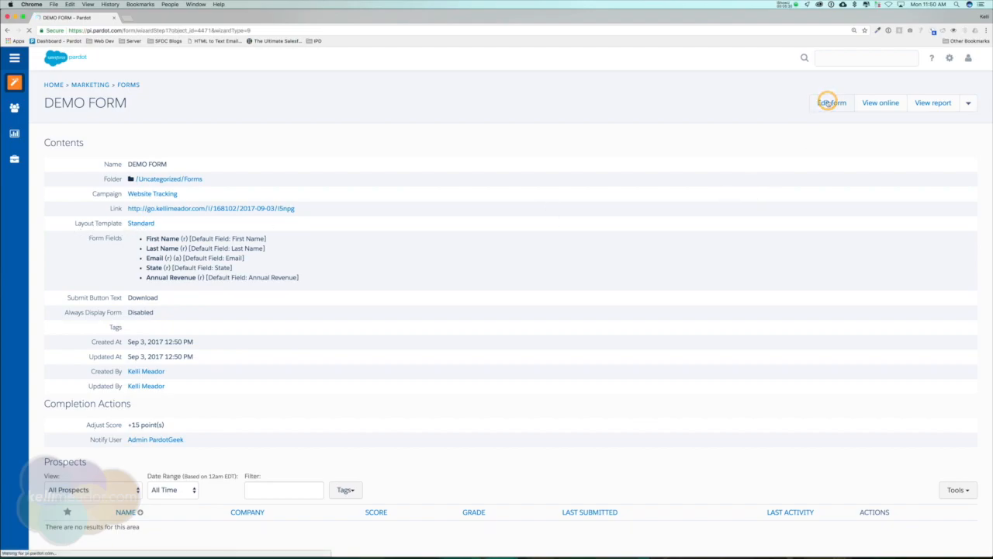
pyautogui.click(832, 103)
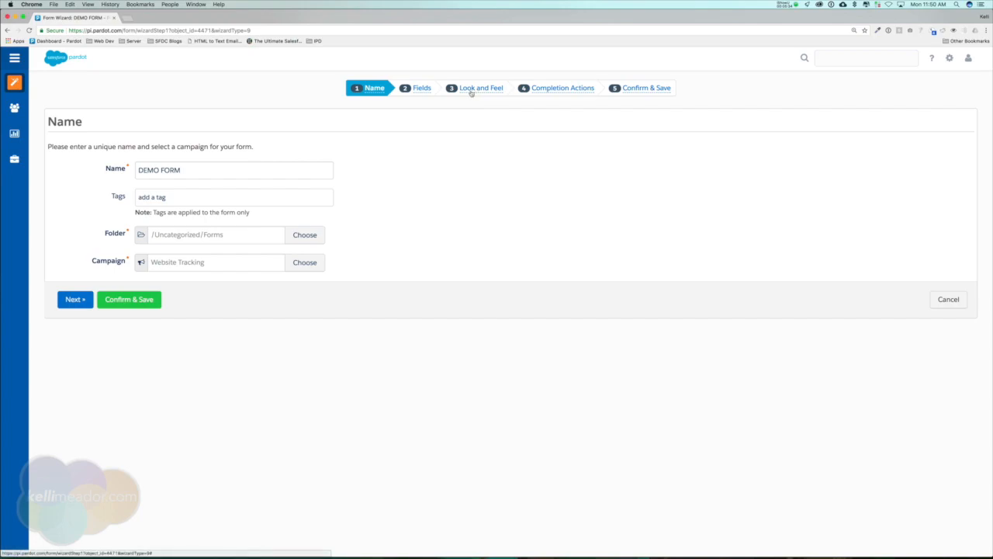
# Check the Look and Feel step shows the Standard template, then return to the Forms list
pyautogui.click(481, 87)
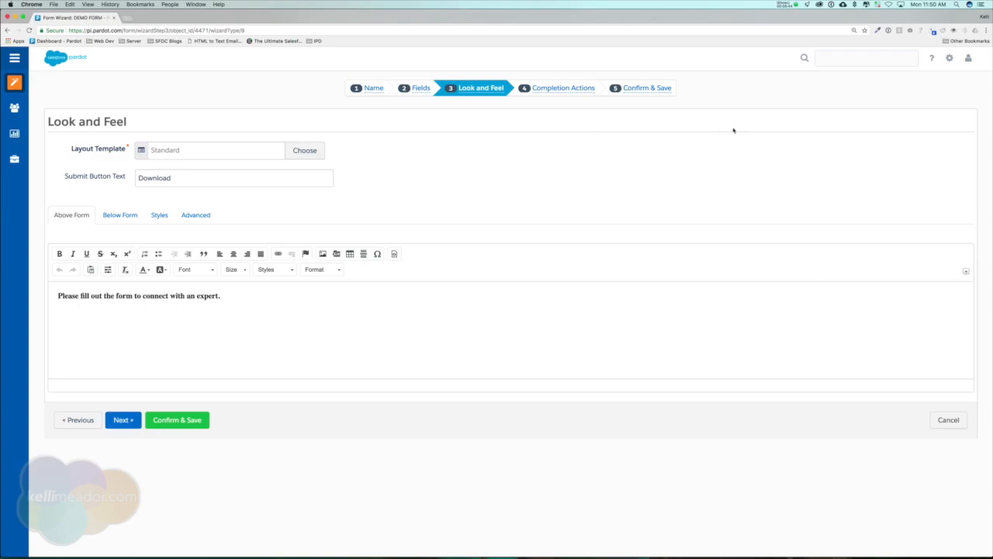
pyautogui.click(948, 418)
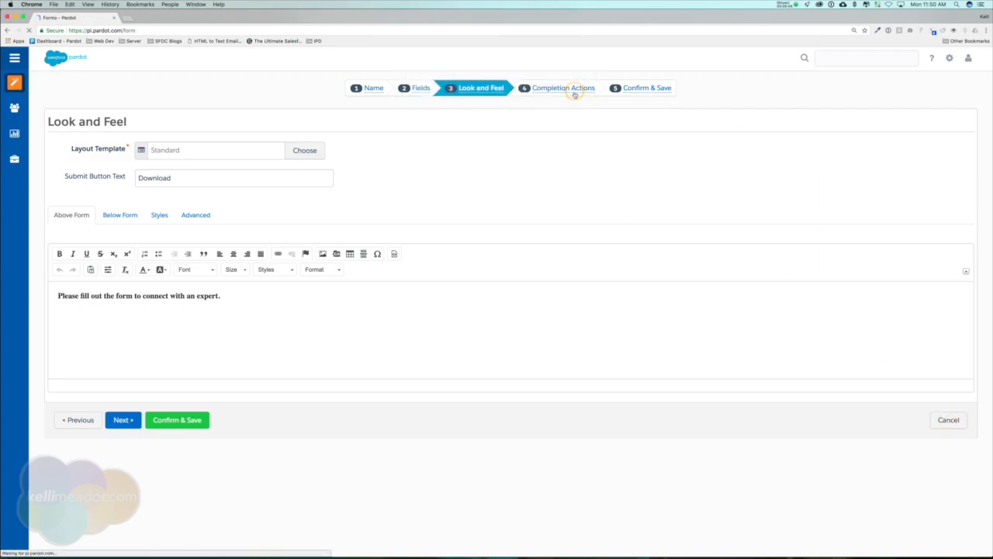
pyautogui.click(948, 419)
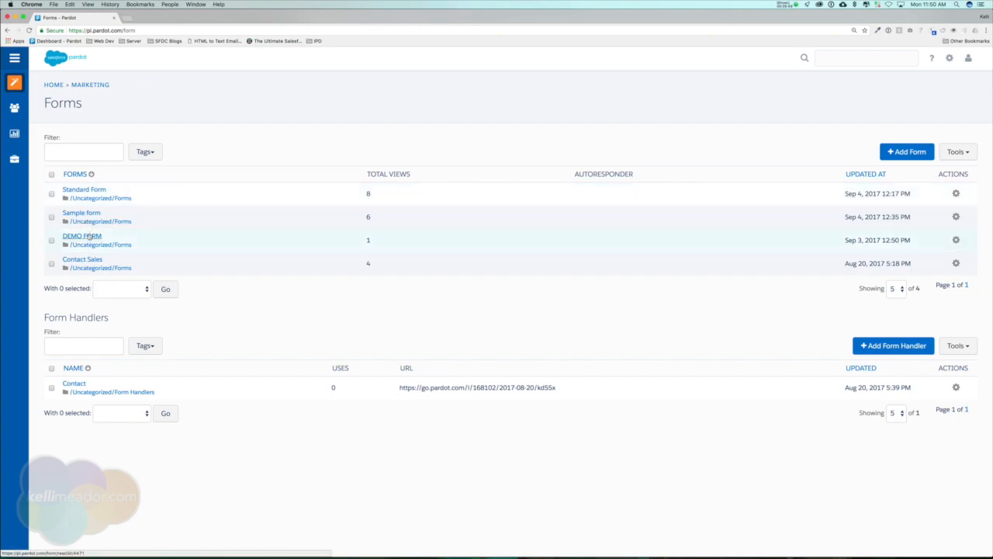
# Reopen DEMO FORM and start editing its Look and Feel
pyautogui.click(81, 236)
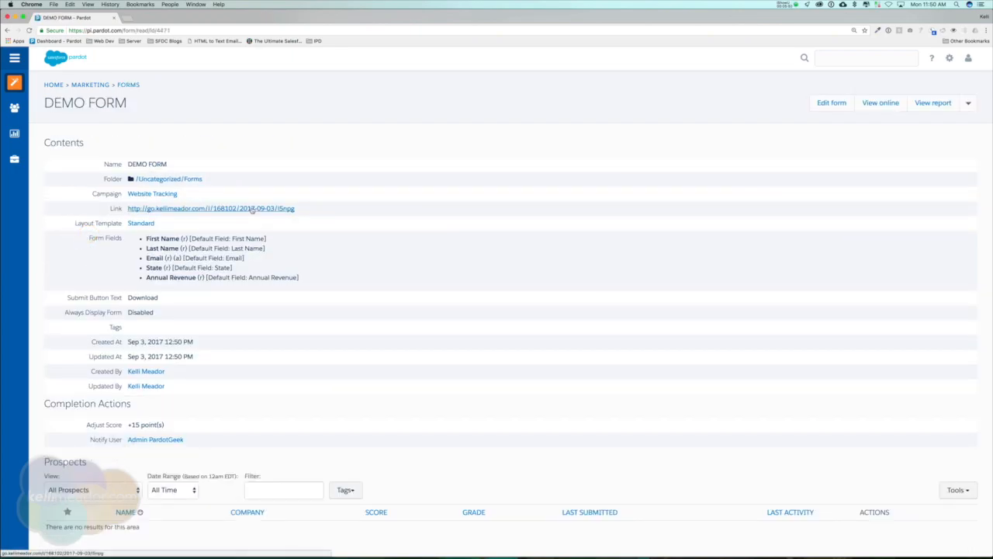
pyautogui.click(211, 208)
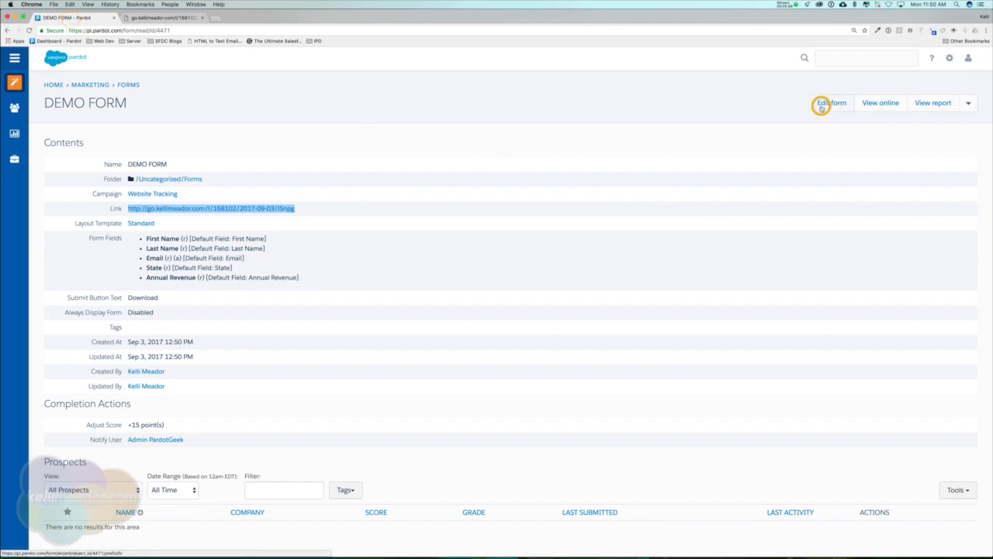
pyautogui.click(828, 103)
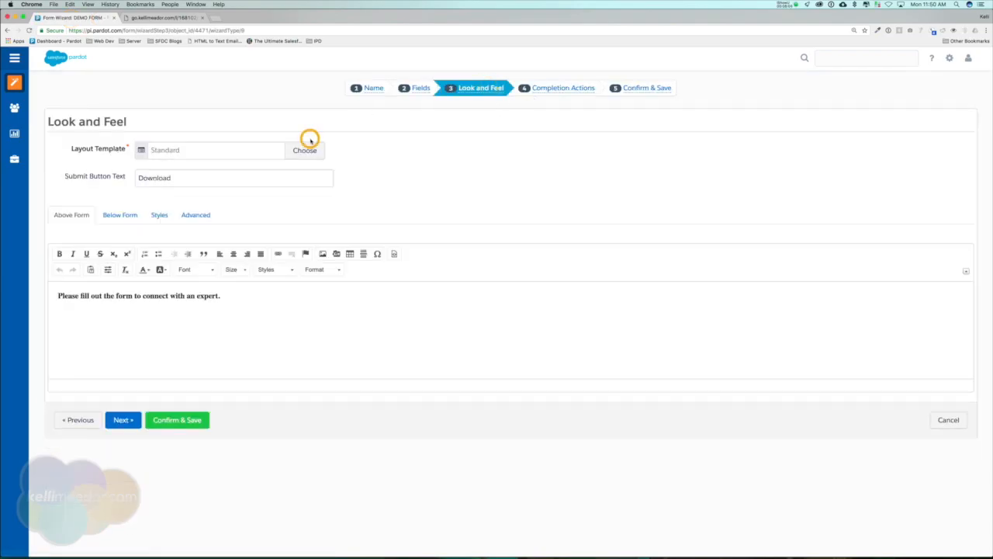
# Choose the Master Form 2 layout template for DEMO FORM, then Confirm & Save
pyautogui.click(304, 149)
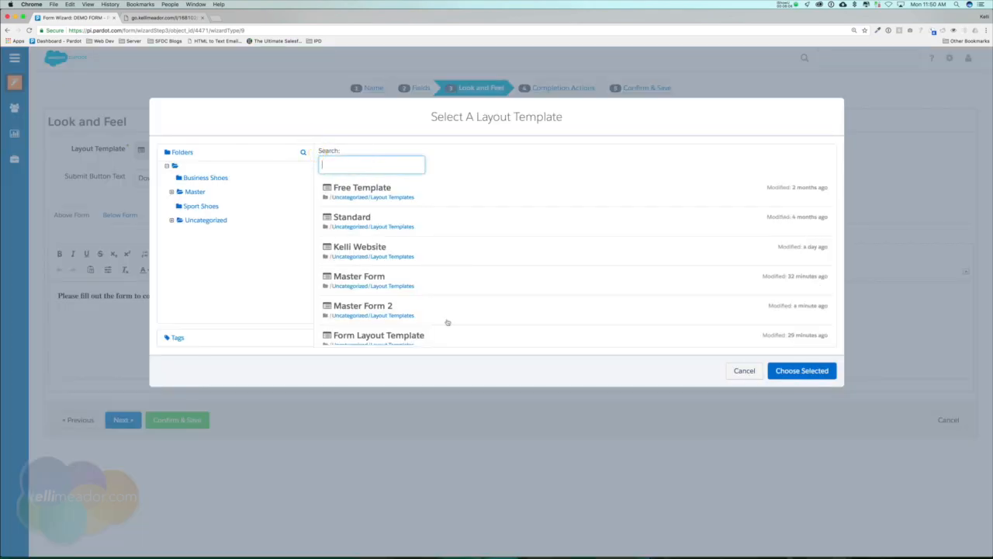
pyautogui.click(363, 311)
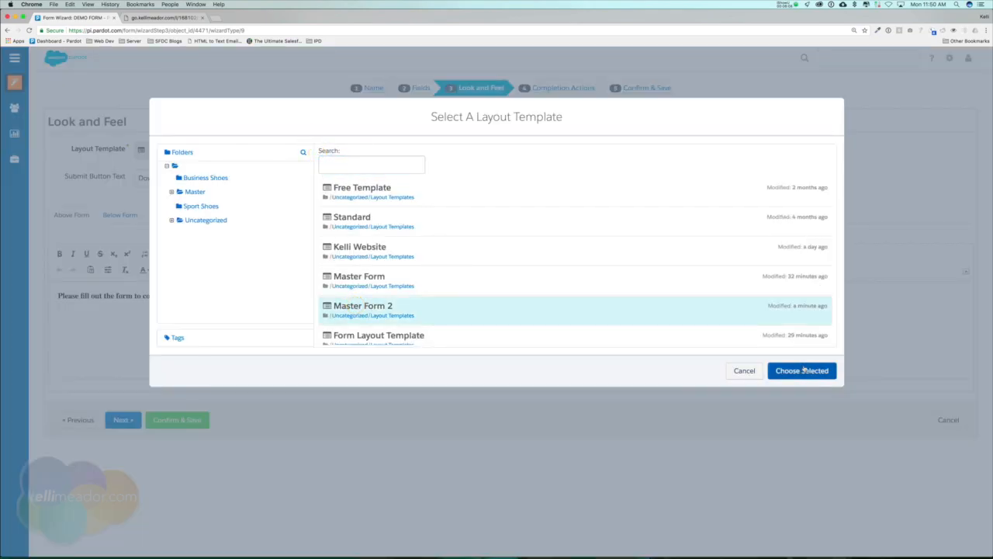
pyautogui.click(800, 369)
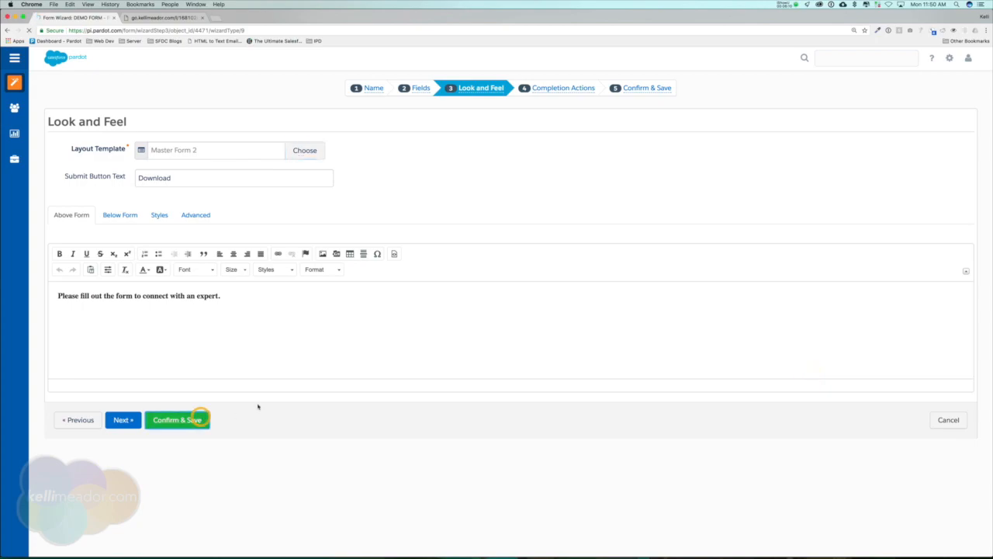
pyautogui.click(177, 418)
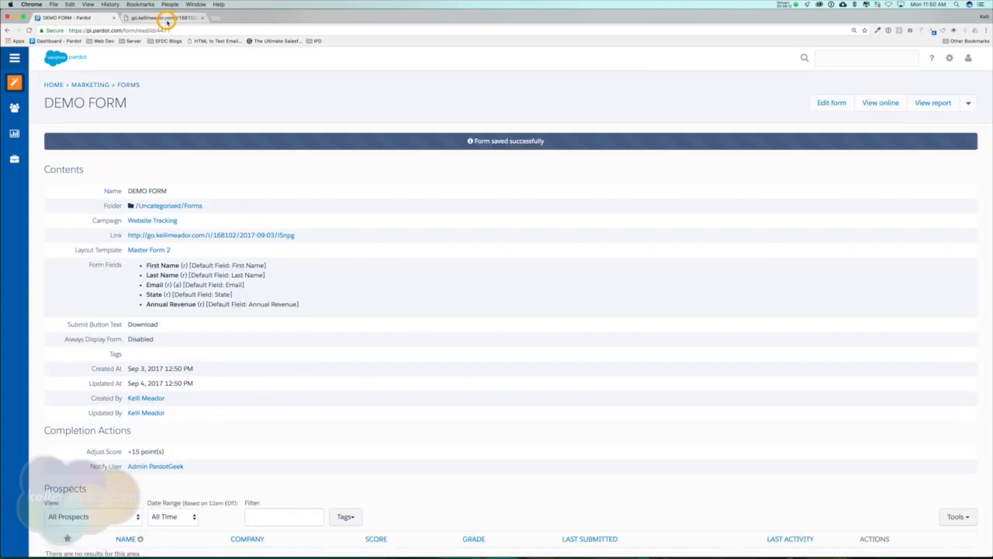
# View DEMO FORM online and focus its fields to check the restyled form with green Download button
pyautogui.click(163, 18)
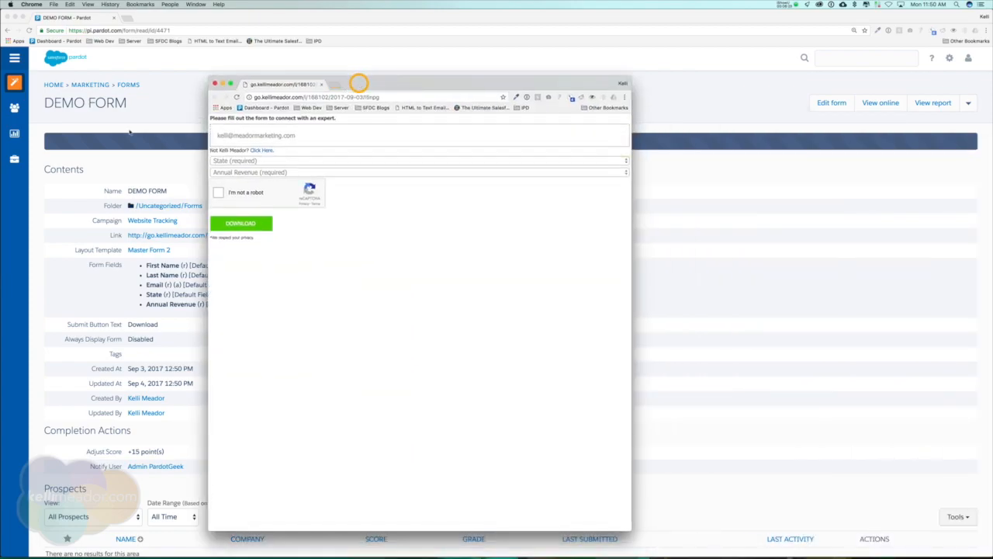
pyautogui.click(419, 135)
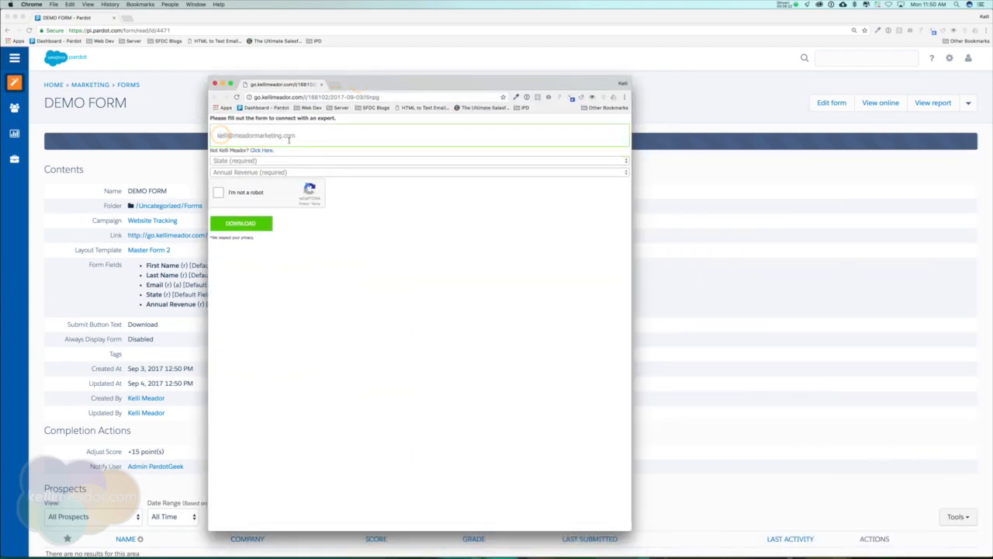
pyautogui.click(419, 160)
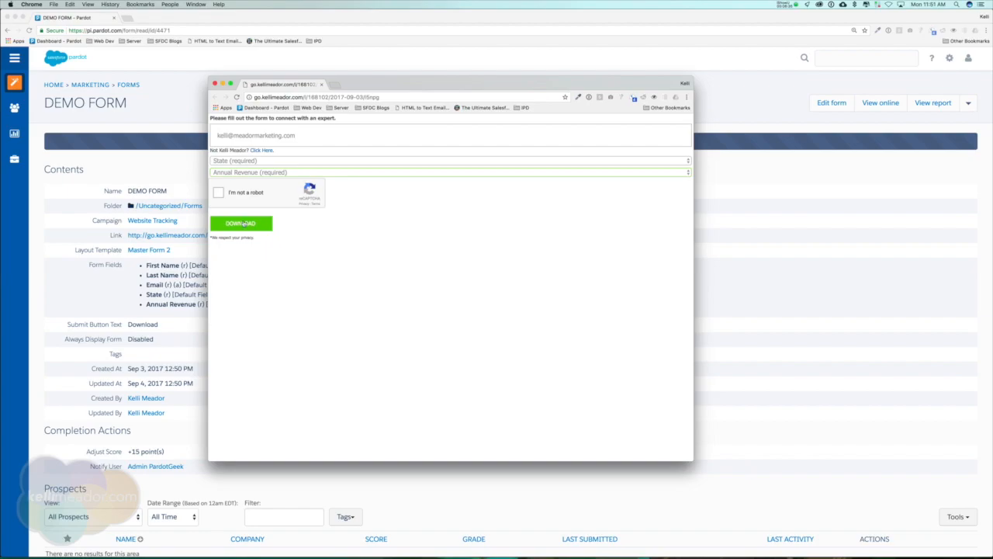
pyautogui.moveTo(497, 169)
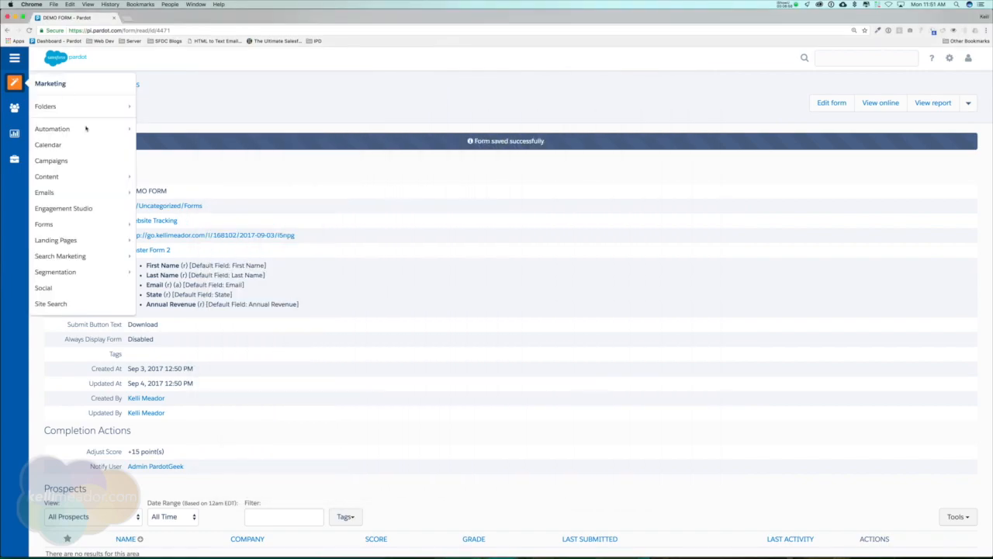
pyautogui.moveTo(56, 239)
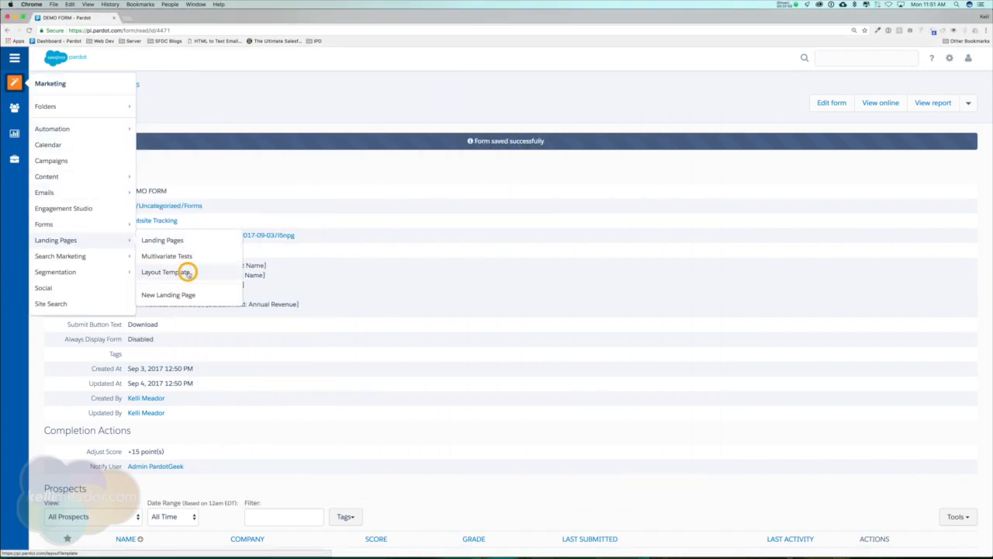
# Return to the Layout Templates list, where Master Form 2 now appears
pyautogui.click(161, 272)
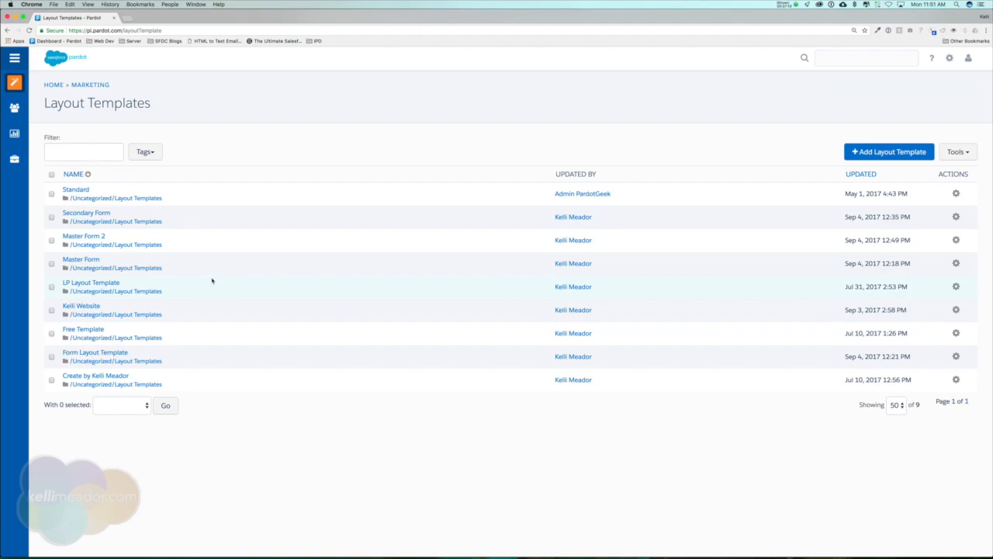
pyautogui.moveTo(208, 276)
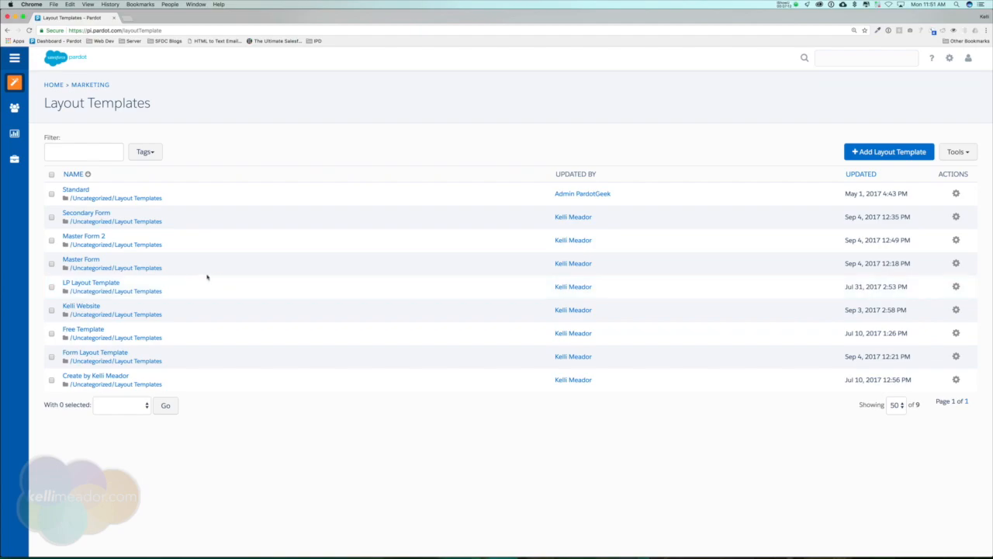